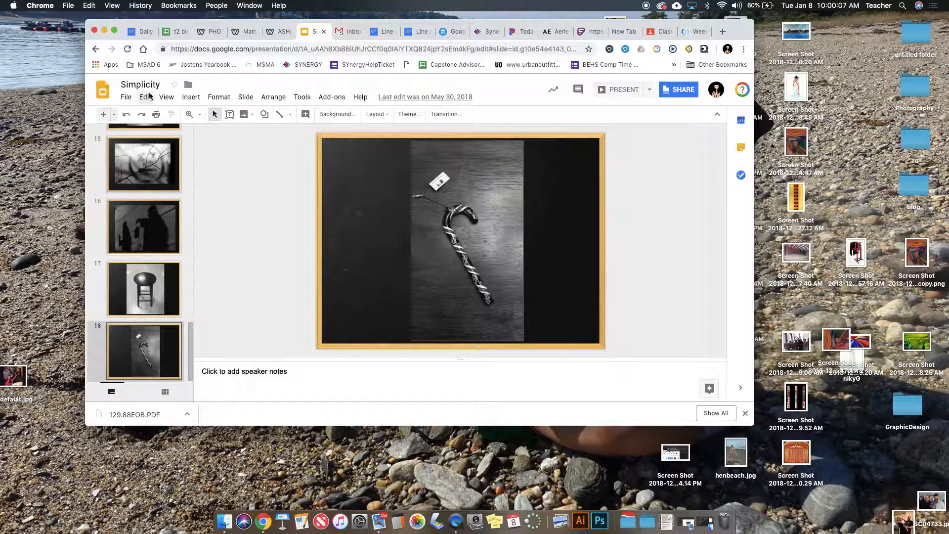
Step: Open File > Publish to the web for the Simplicity presentation
click(126, 97)
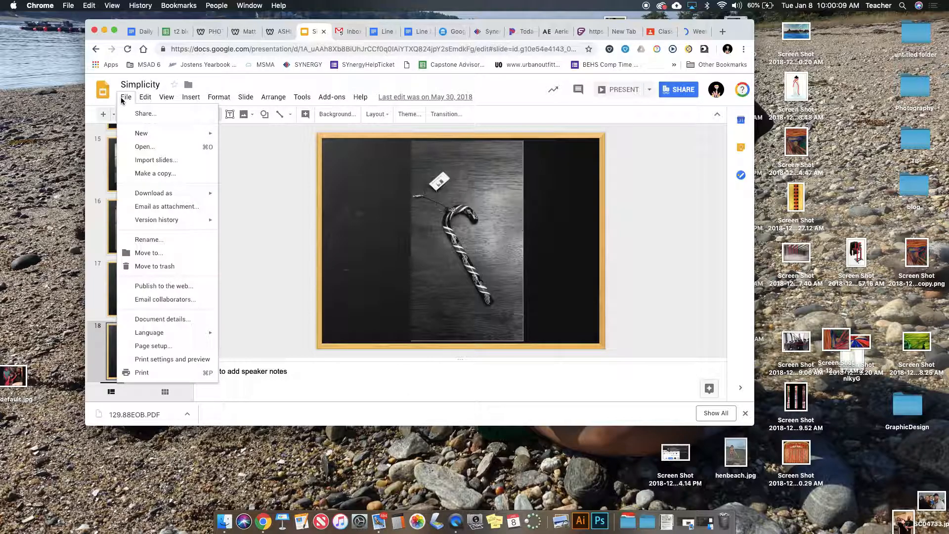
mouse_move(265, 242)
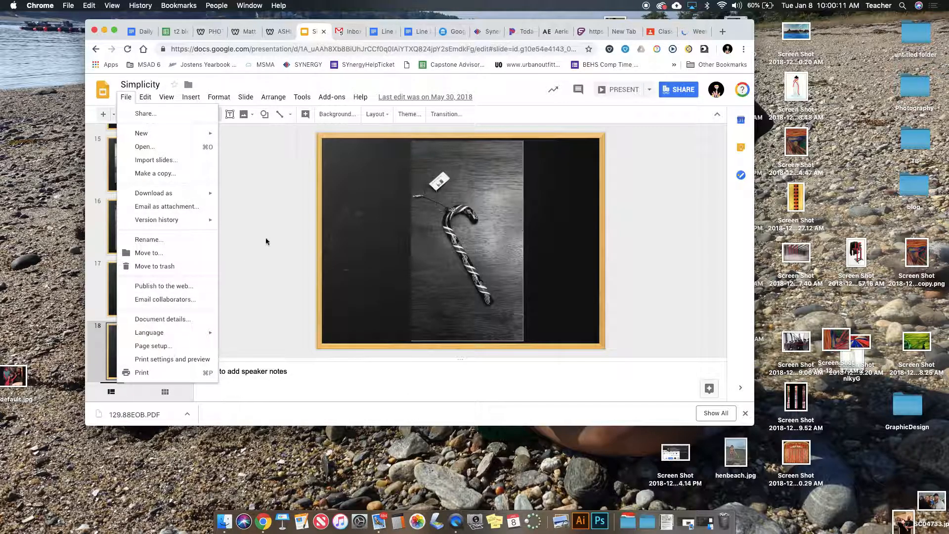
mouse_move(162, 319)
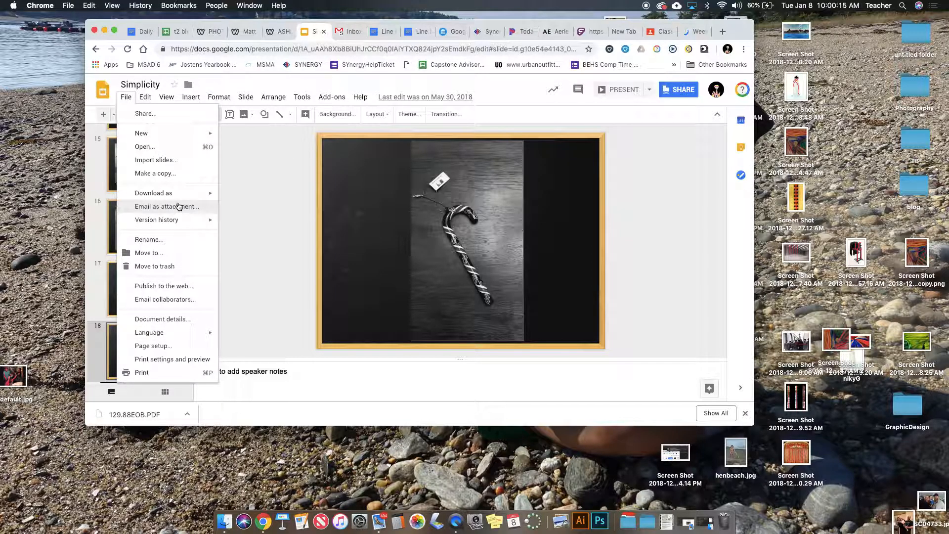
click(143, 289)
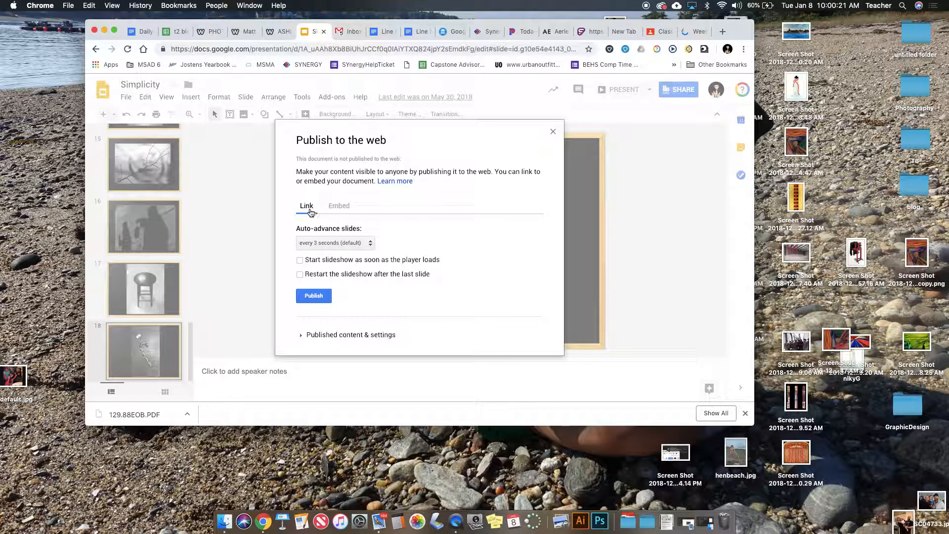
Step: Set the embed options to Small slide size and auto-advance every minute
click(339, 205)
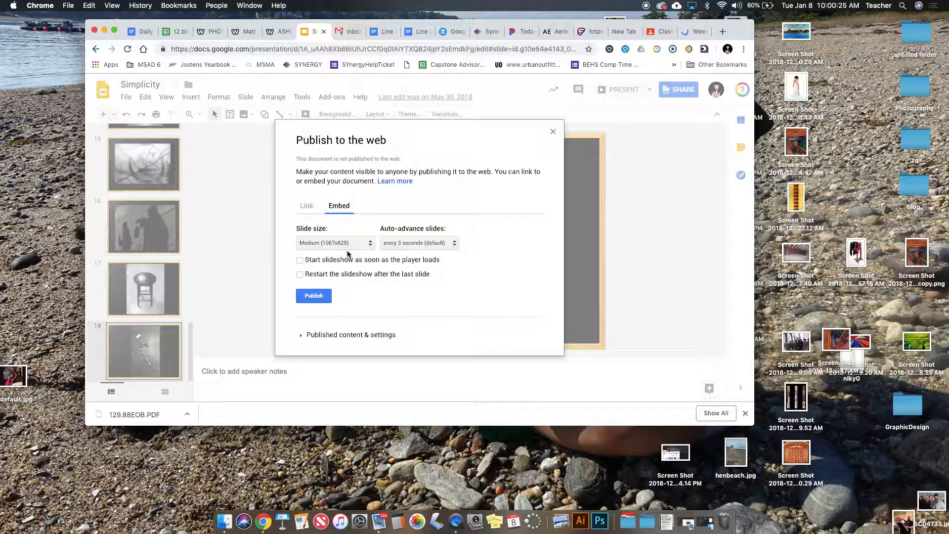
click(335, 242)
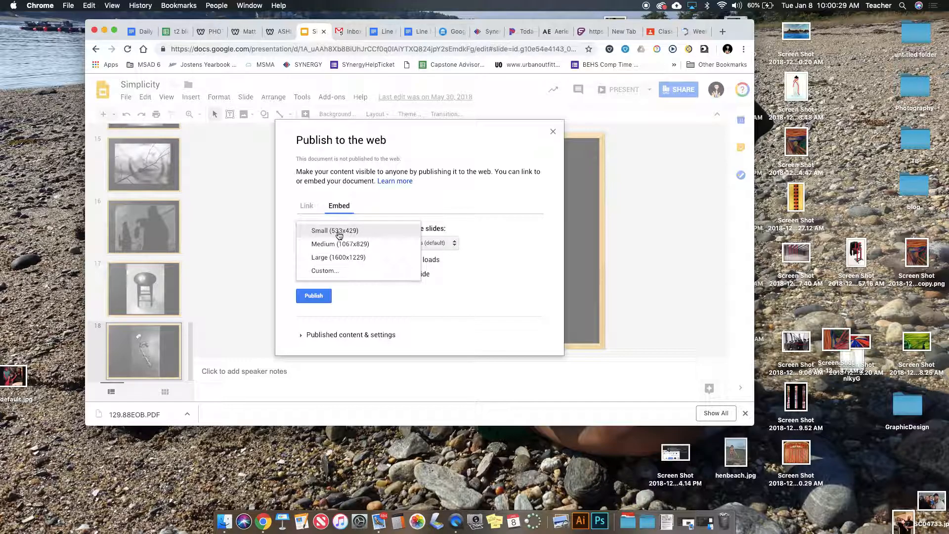
click(335, 231)
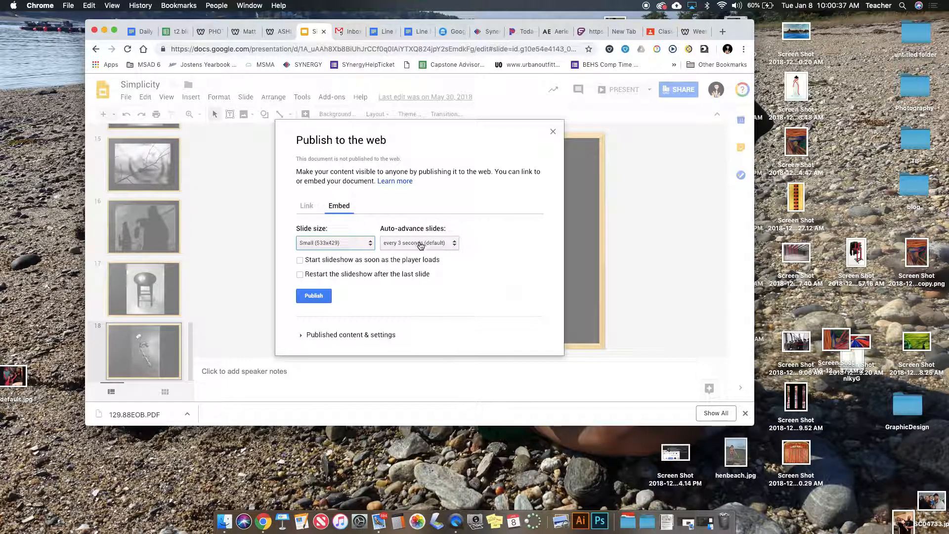
click(418, 243)
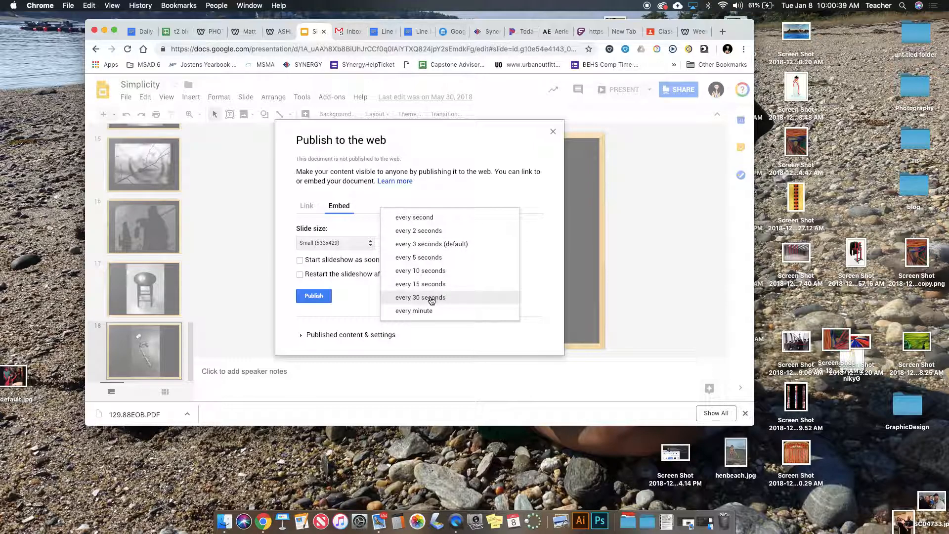
click(414, 310)
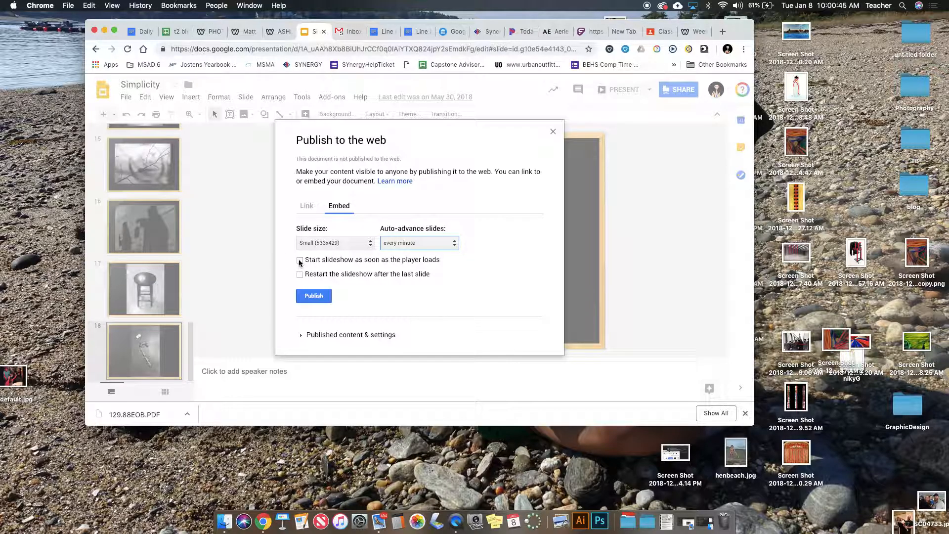
Step: Publish the slideshow, confirm, and switch to the Weebly editor tab
click(313, 296)
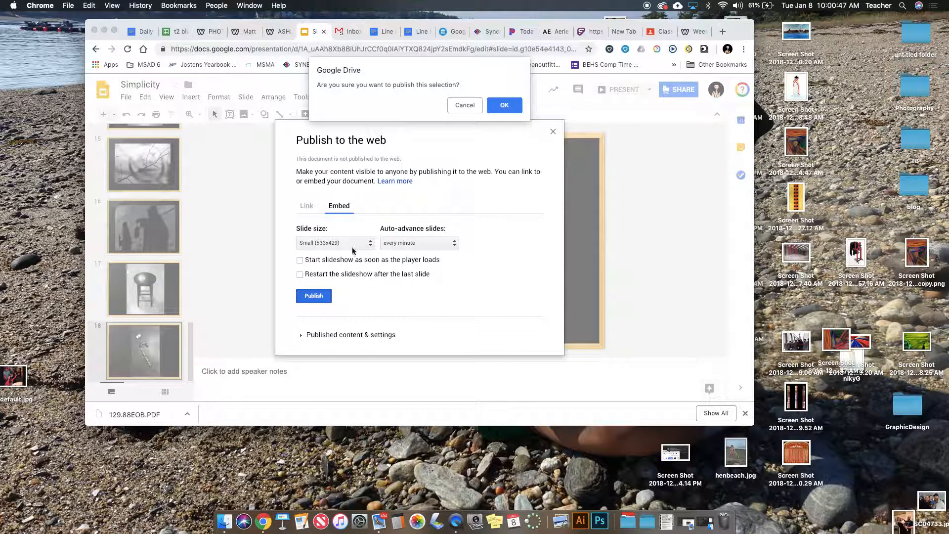
click(504, 104)
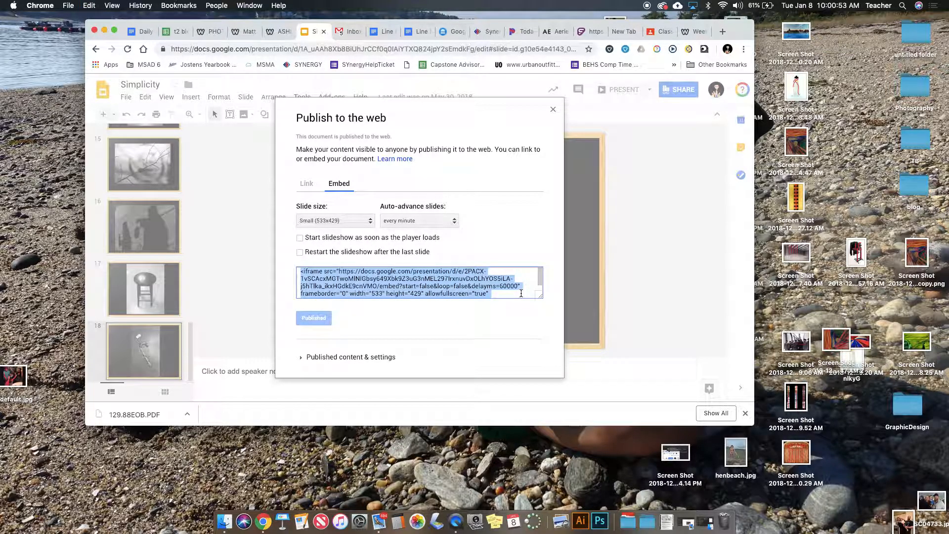
click(684, 32)
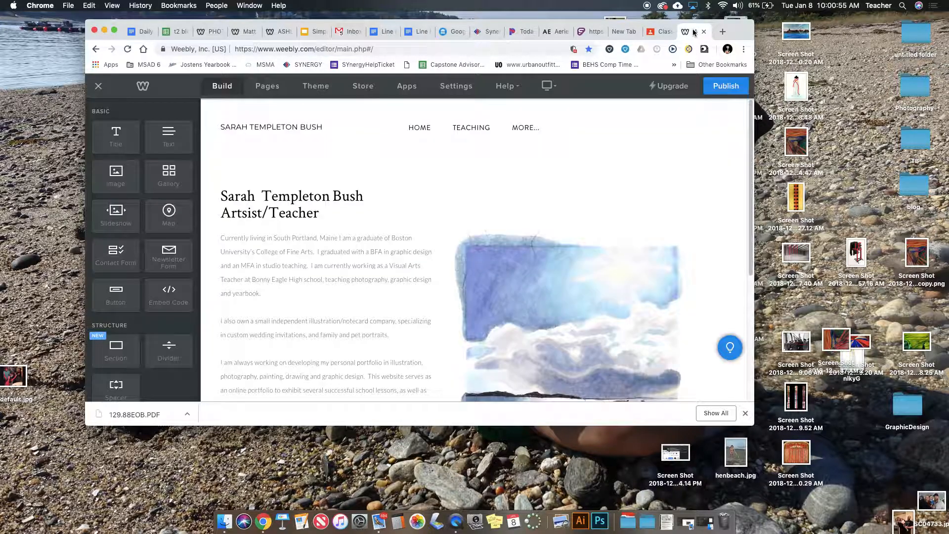
Step: Select the blog page from the Pages list and open it in Build mode
click(266, 85)
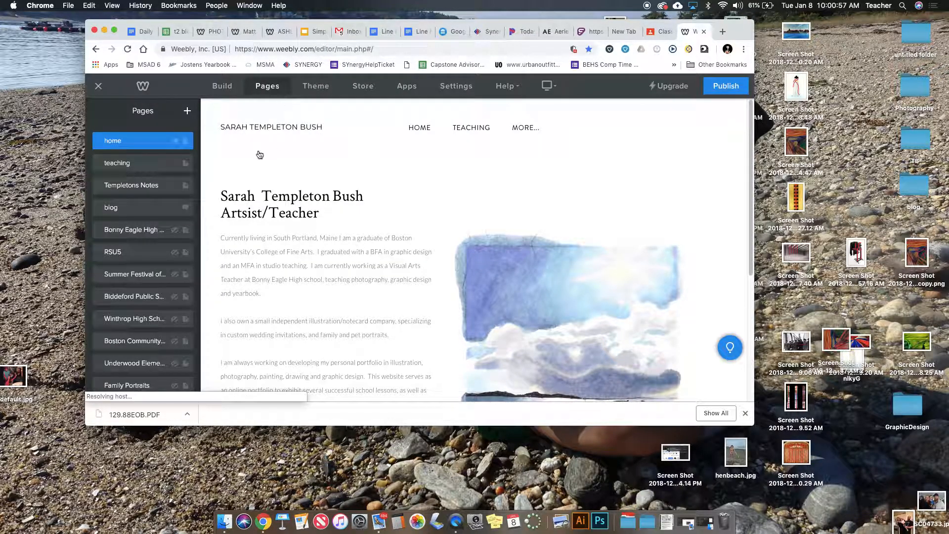
click(111, 207)
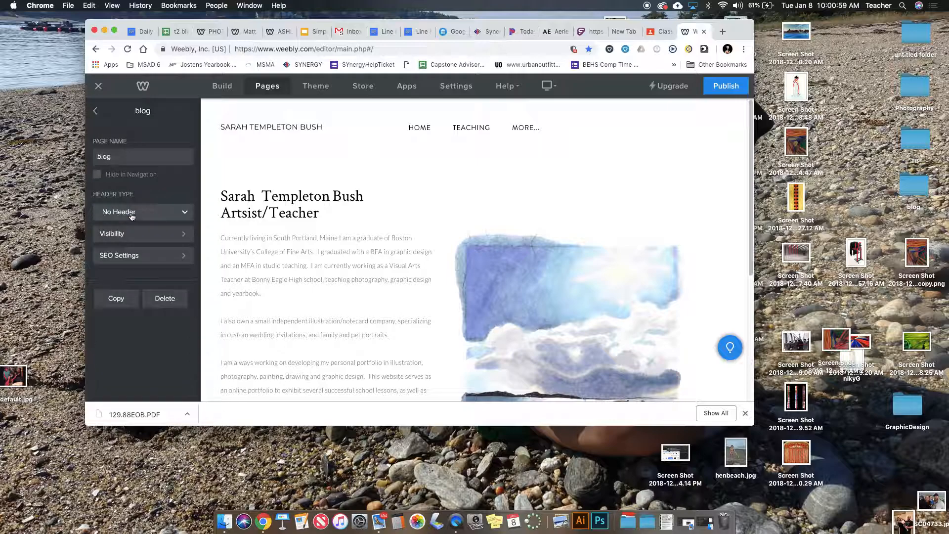
click(569, 302)
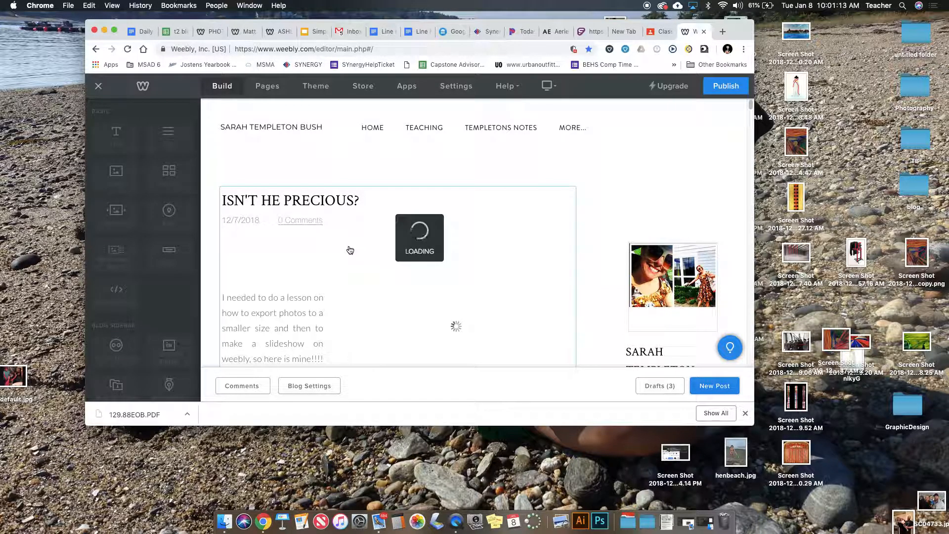
Step: Create a new post titled SIMPLICITY and drag an Embed Code element into its body
click(714, 385)
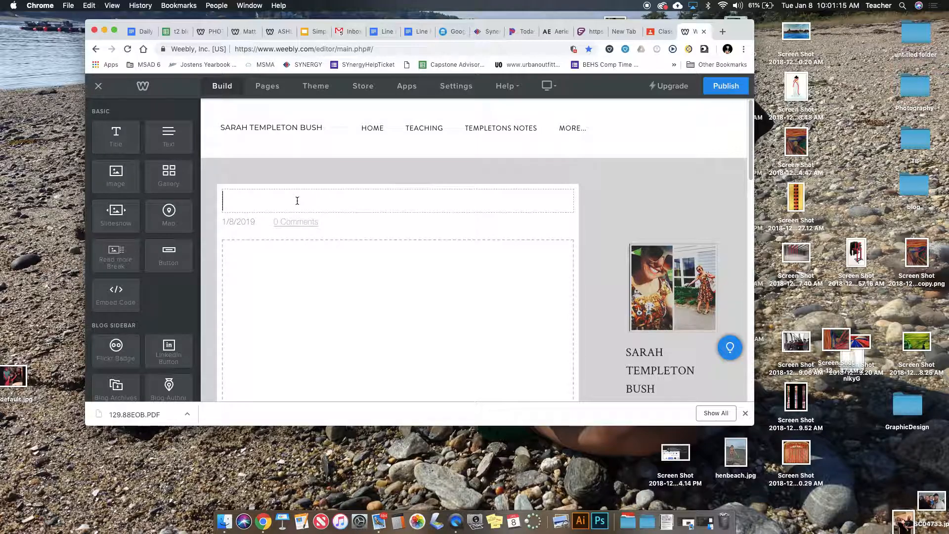
text(SIMPLICITY)
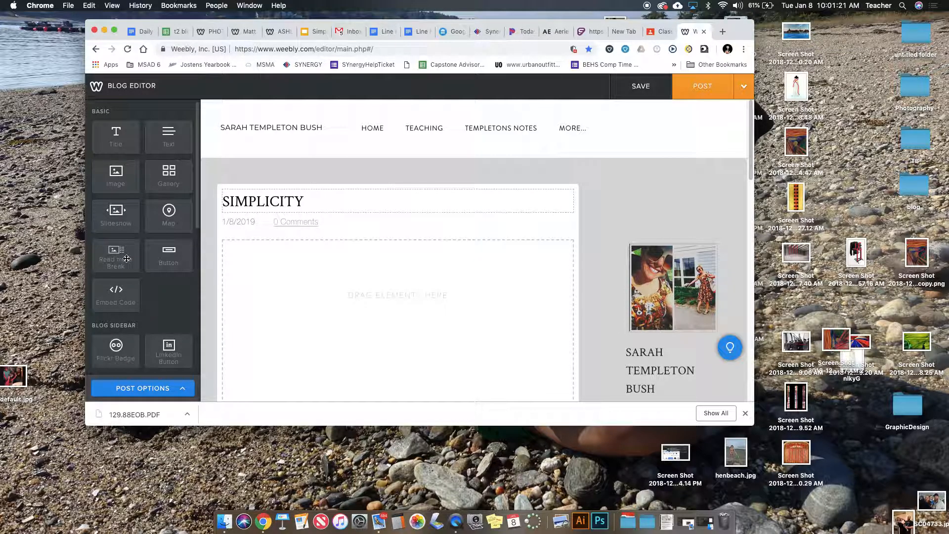
drag(116, 296, 401, 236)
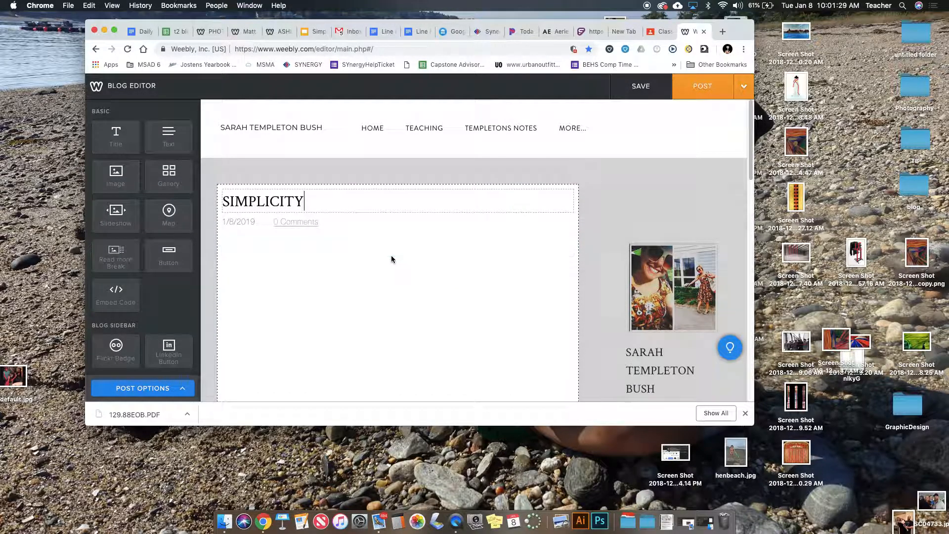
Step: Paste the slideshow iframe code into the Embed Code block so the slideshow renders
click(392, 259)
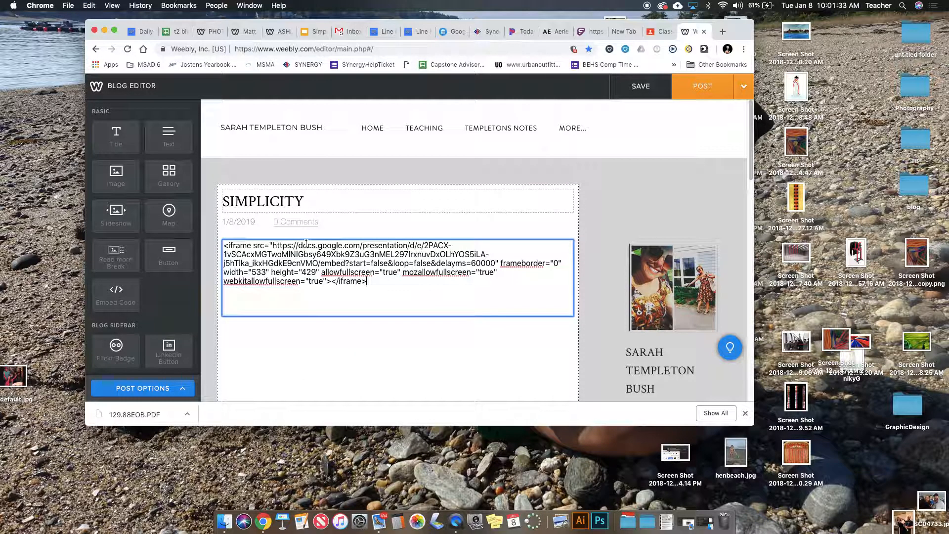
click(391, 366)
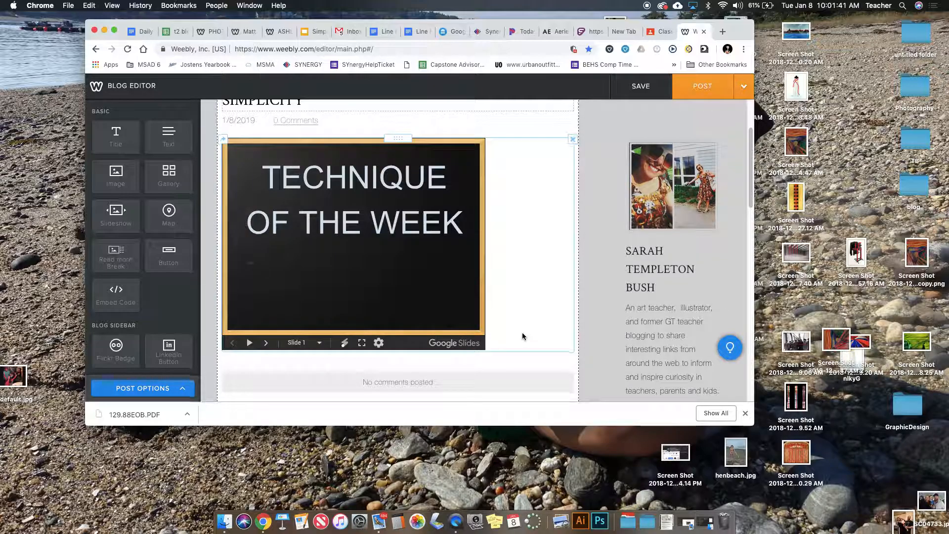
click(459, 520)
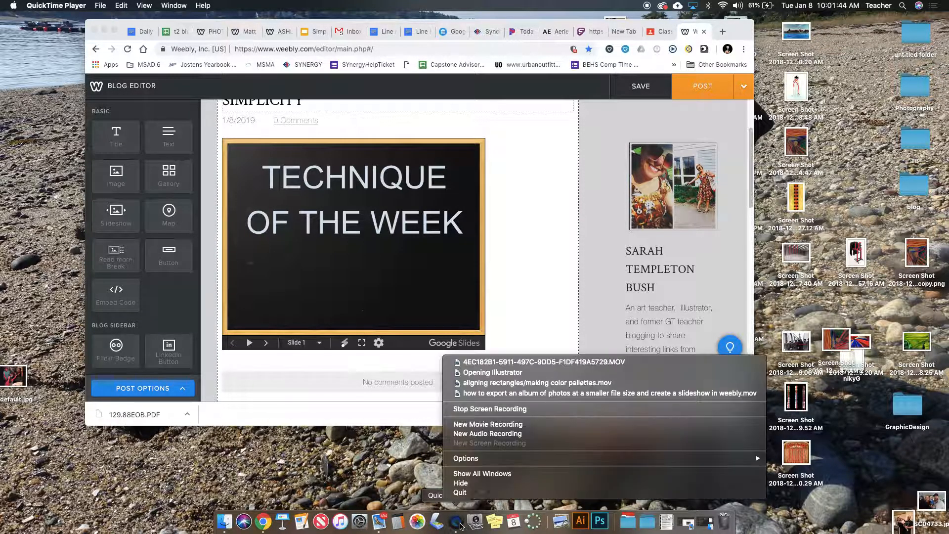